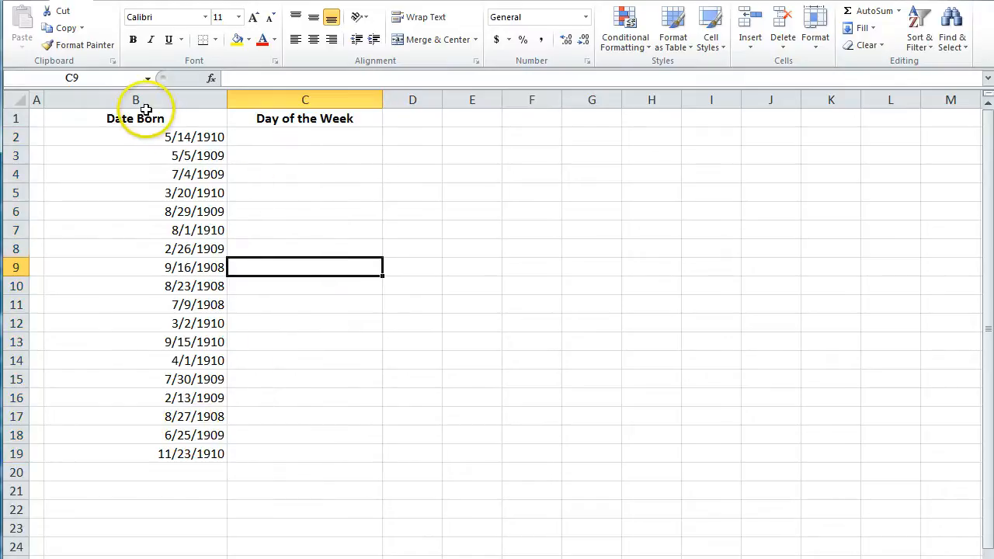
mouse_move(236, 174)
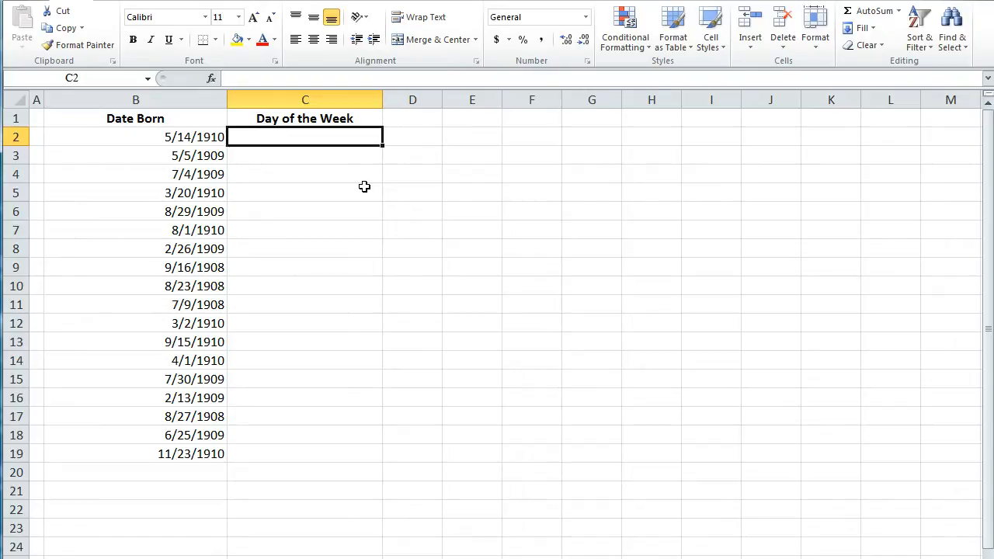
- Enter =WEEKDAY(B2) in C2 via AutoComplete, returning 7
type("=")
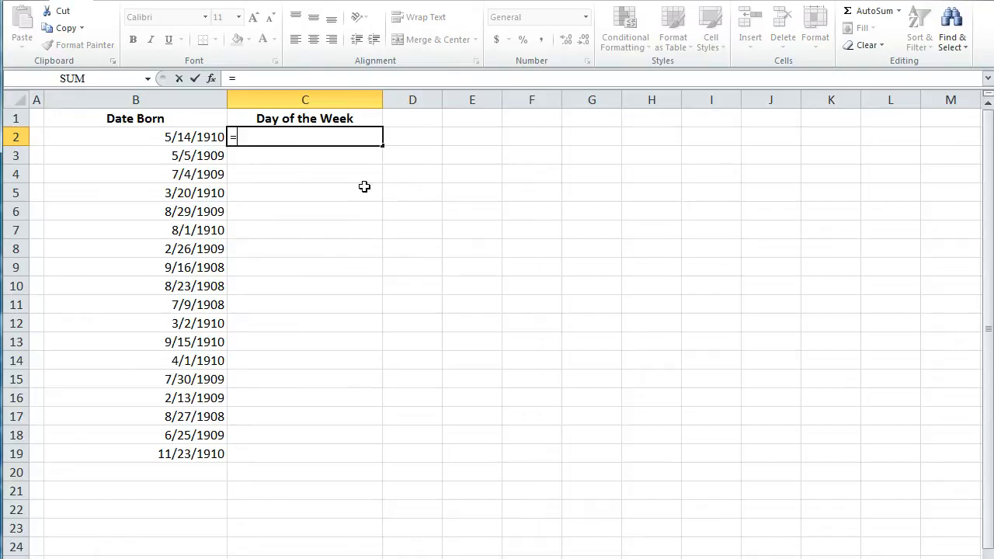
type("week")
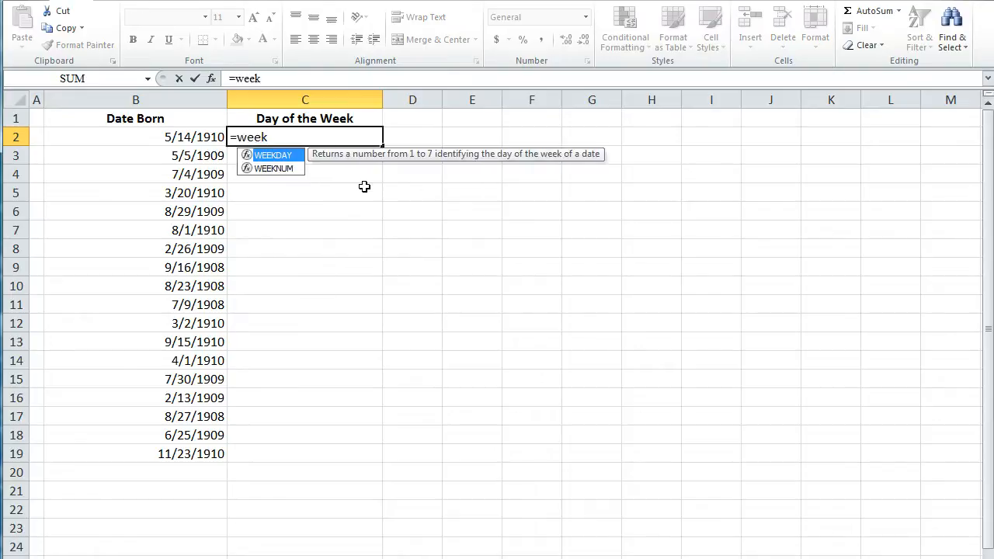
double_click(274, 155)
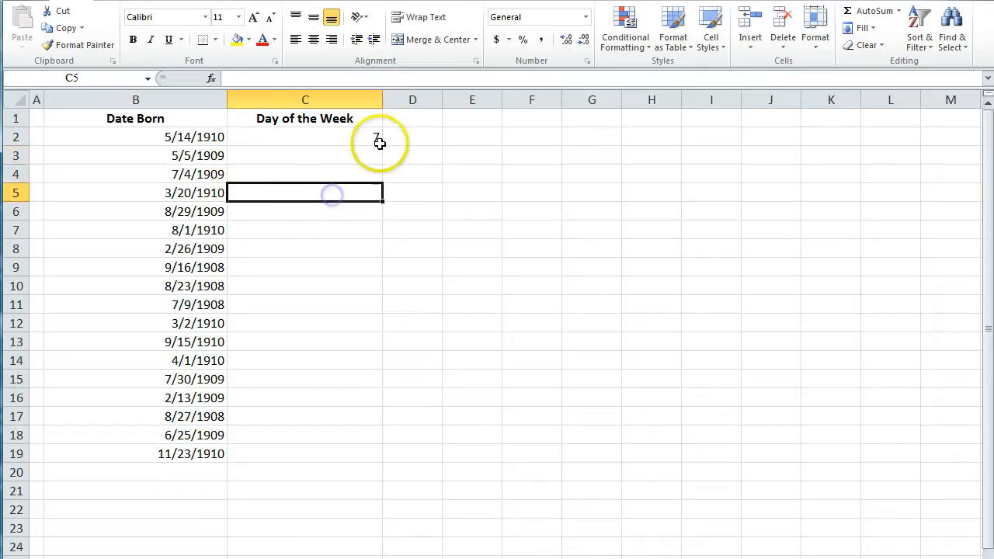
left_click(304, 137)
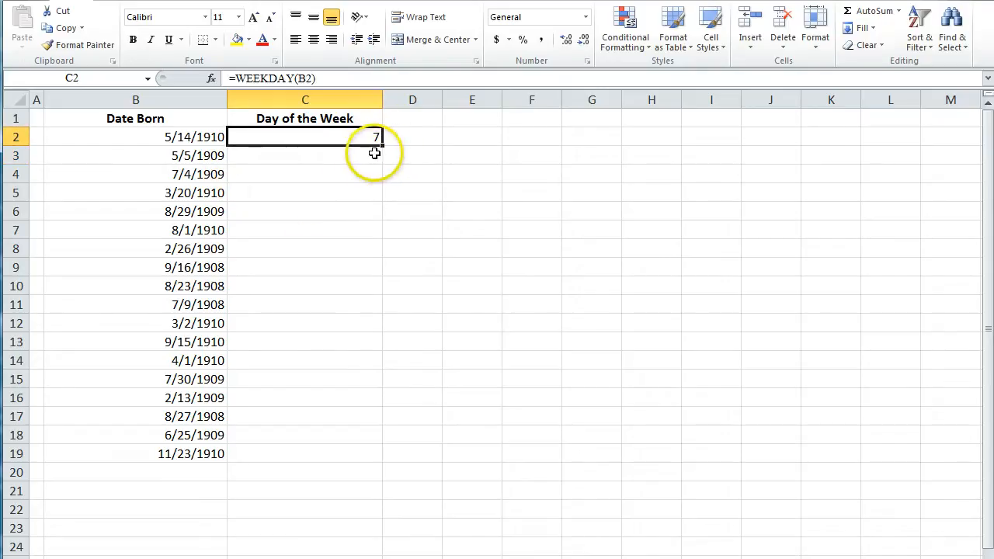
- Copy the WEEKDAY formula from C2 down through C19 and select the results
left_click_drag(376, 136, 380, 458)
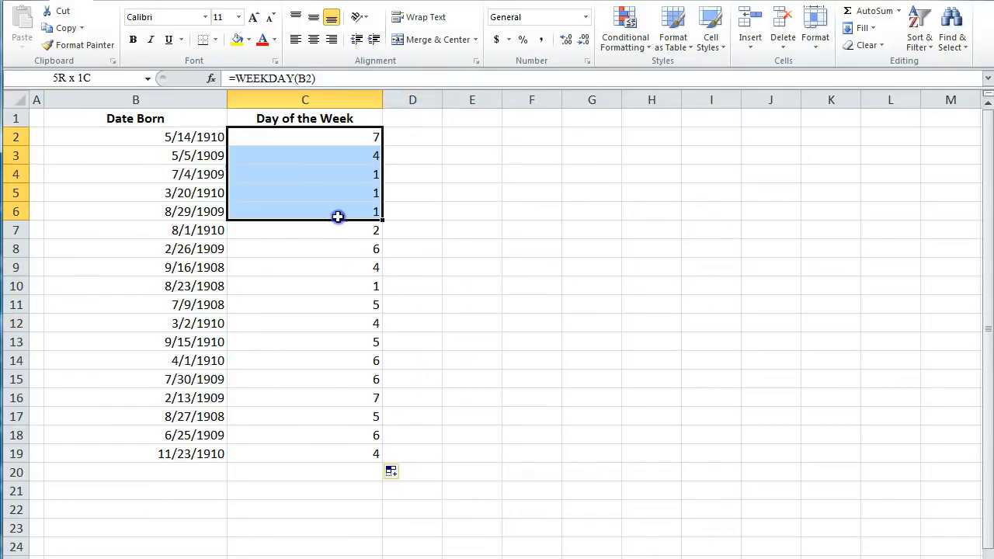
left_click(472, 305)
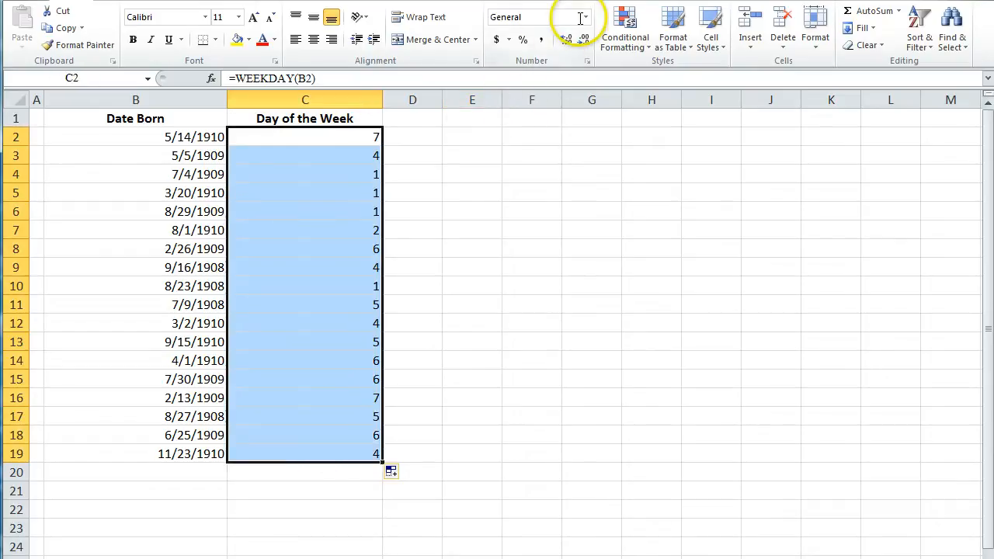
- Apply a custom ddd number format so the weekday numbers show as Sat, Wed, etc
left_click(584, 15)
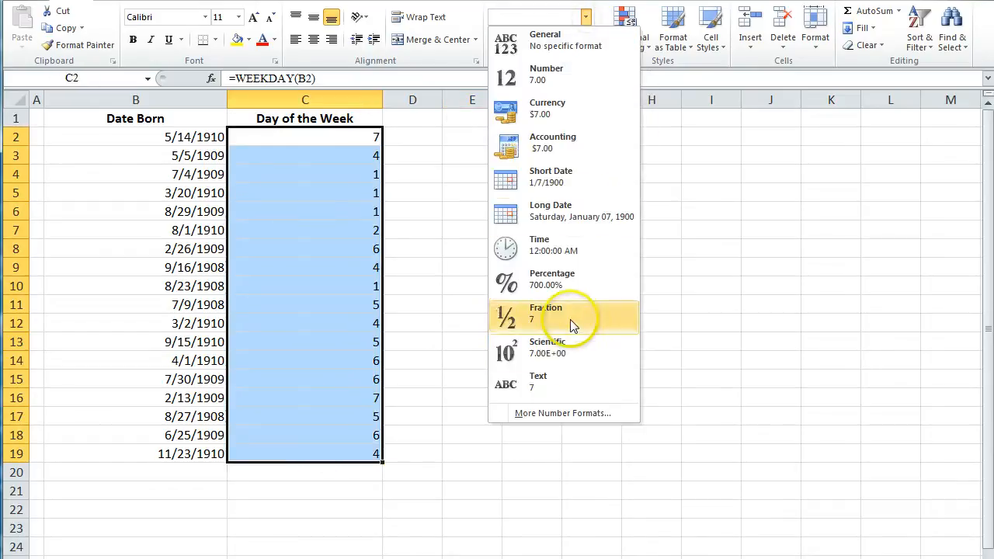
mouse_move(562, 414)
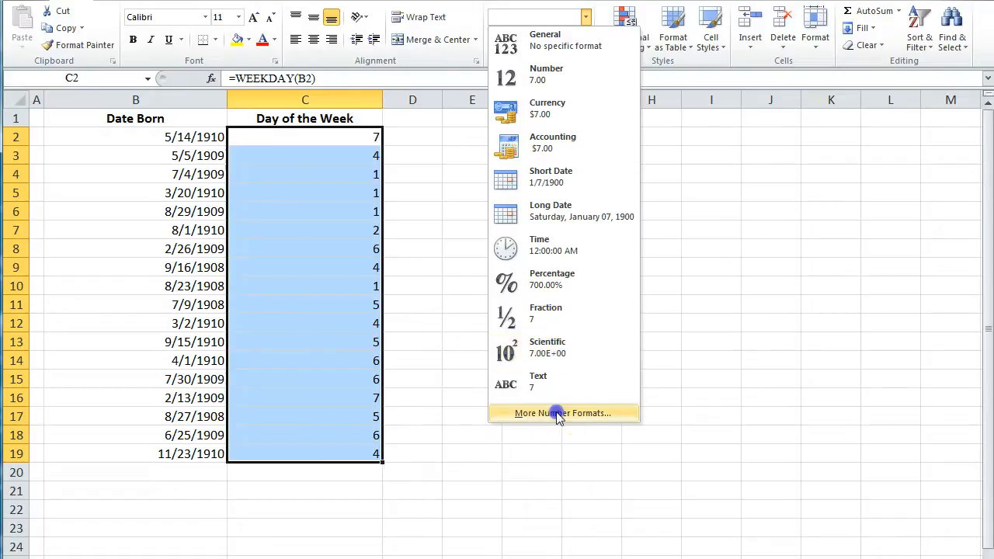
left_click(562, 413)
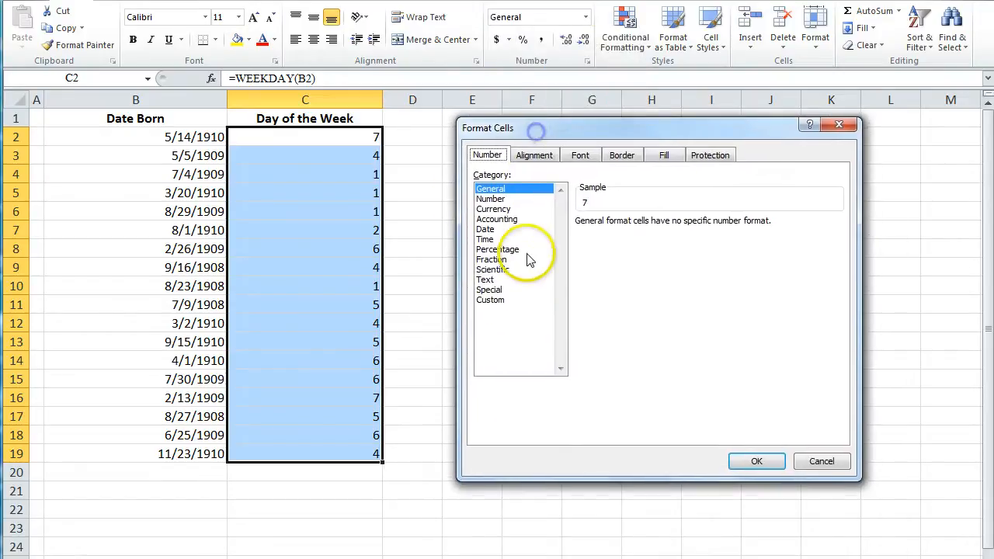
left_click(491, 300)
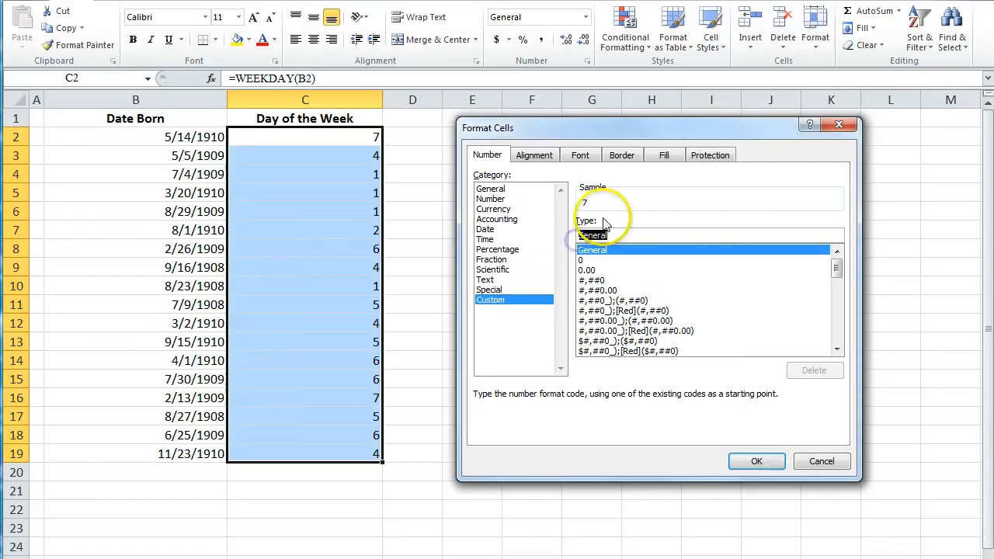
type("ddd")
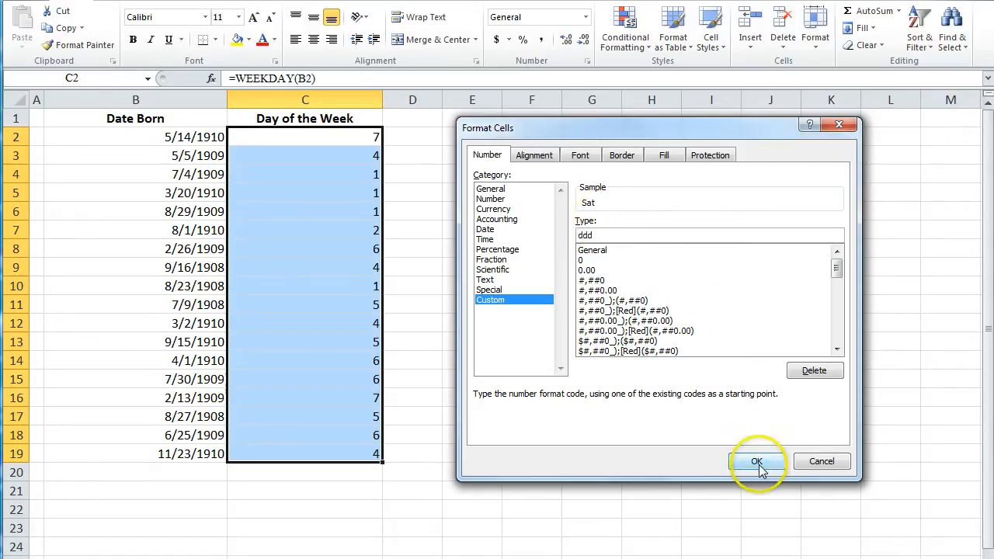
left_click(756, 461)
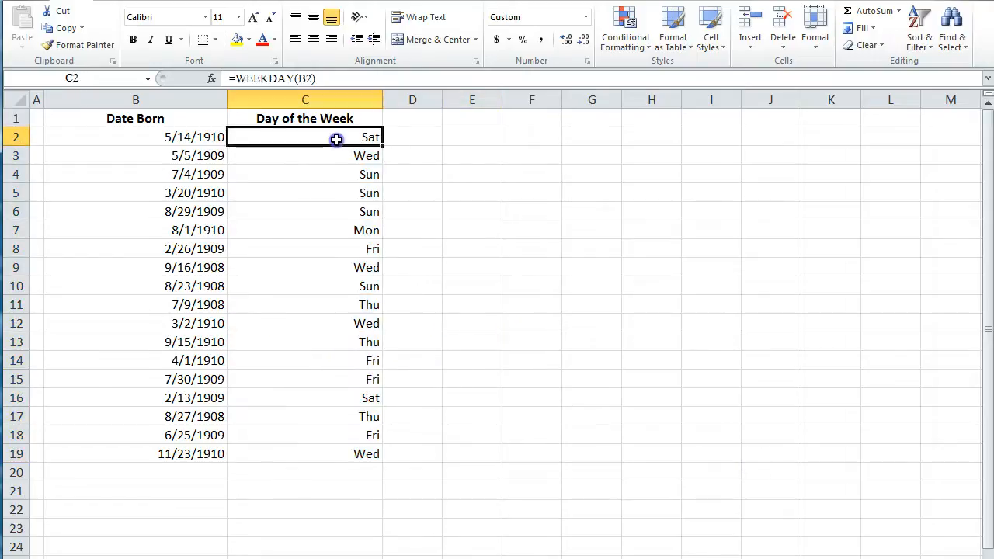
- Change the custom format on C2:C19 to dddd for full names like Saturday
left_click(413, 379)
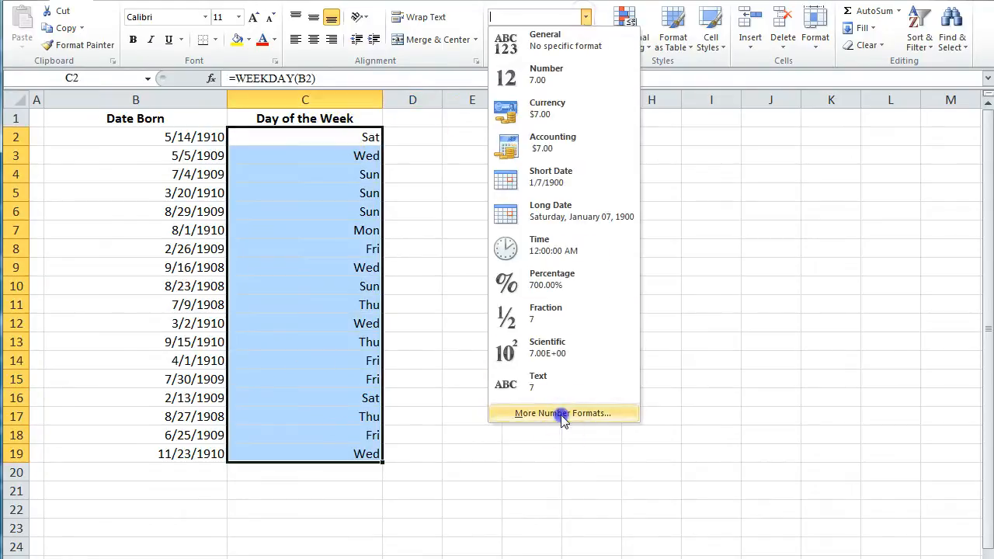
left_click(562, 413)
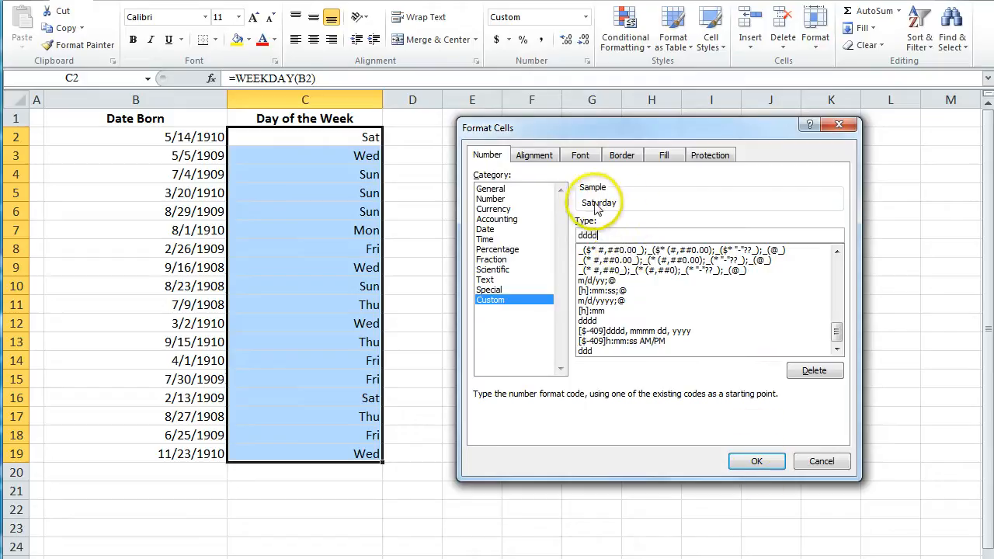
mouse_move(801, 459)
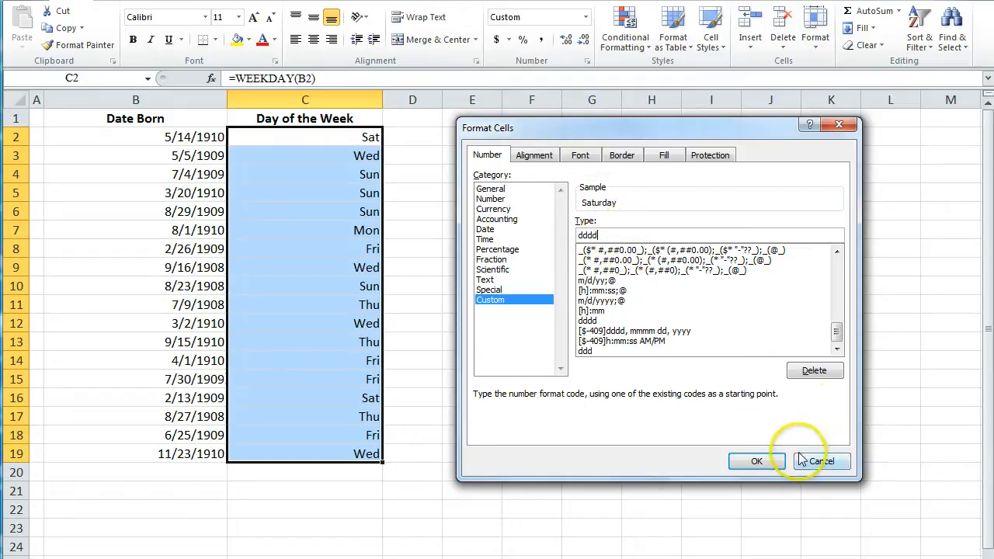
left_click(757, 460)
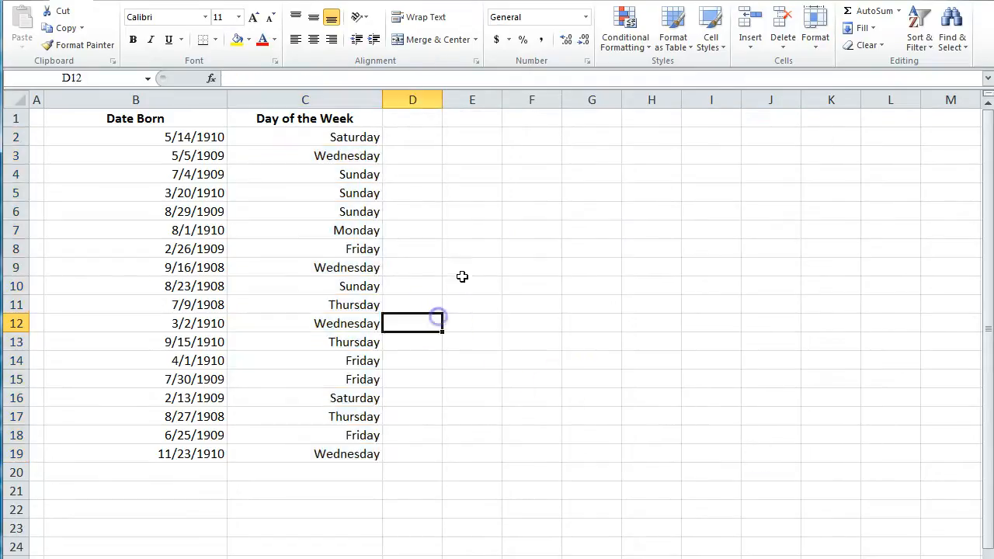
- Inspect C2's WEEKDAY formula and its dddd code in the Format Cells dialog
left_click(414, 174)
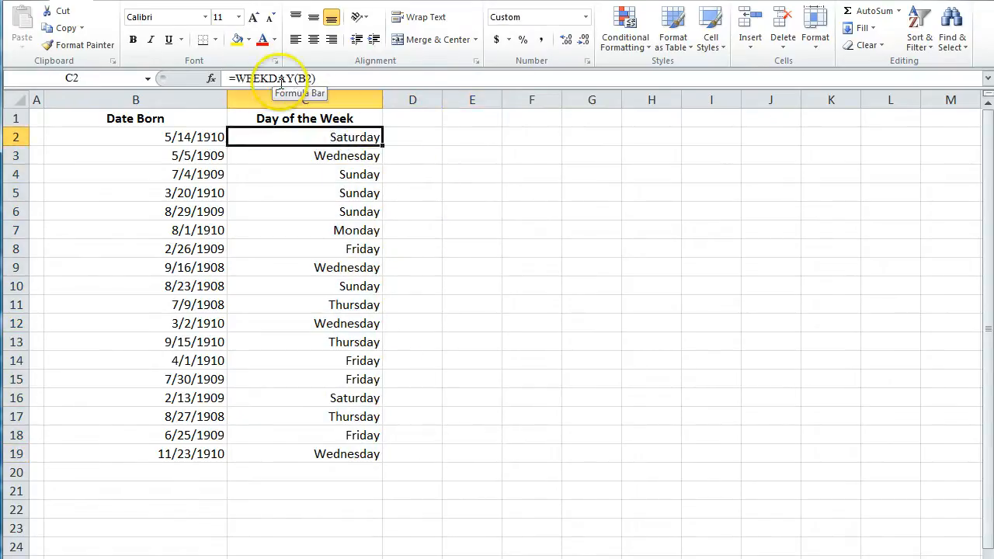
left_click(135, 137)
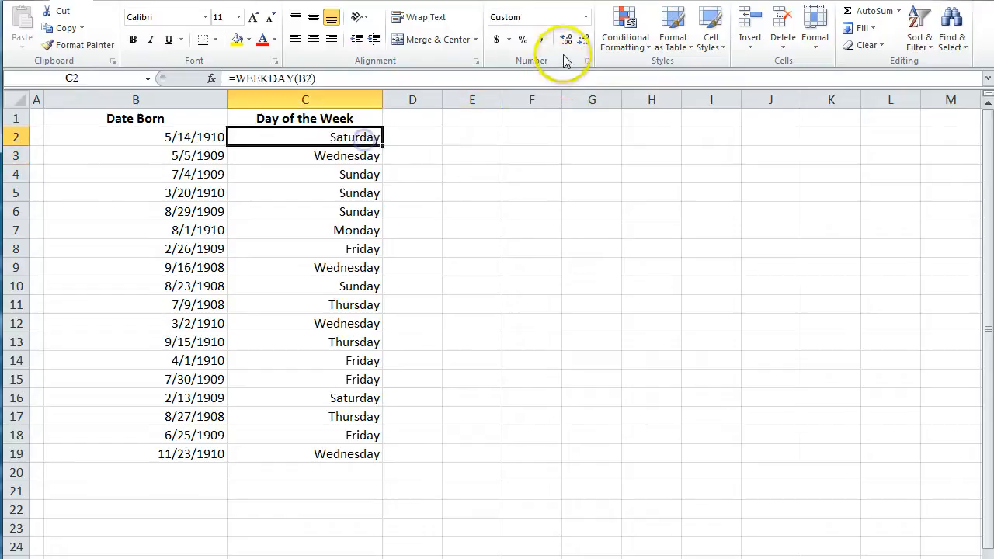
left_click(565, 59)
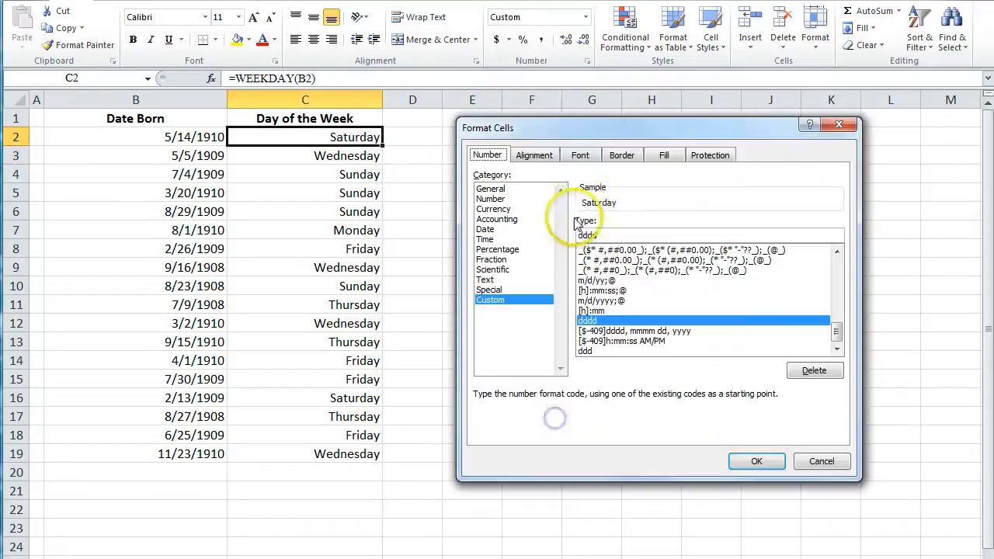
left_click(606, 236)
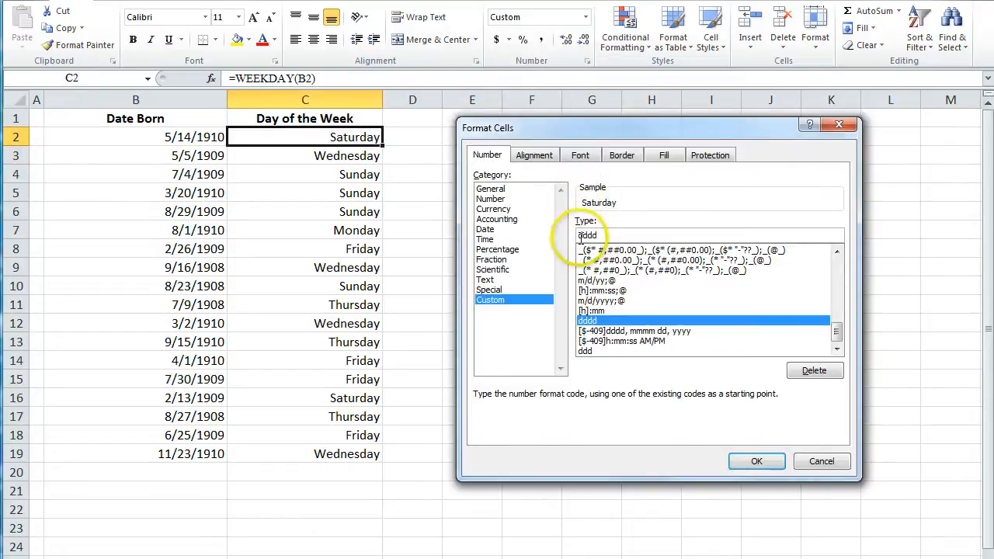